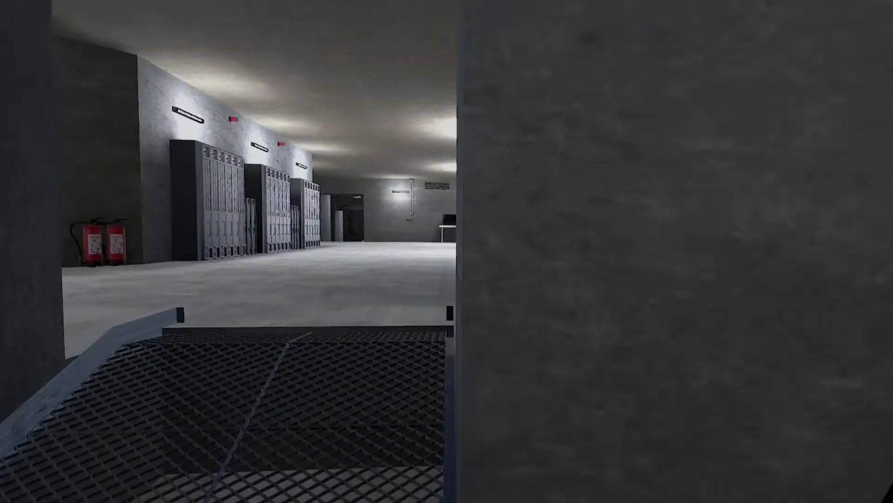
pyautogui.moveTo(447, 251)
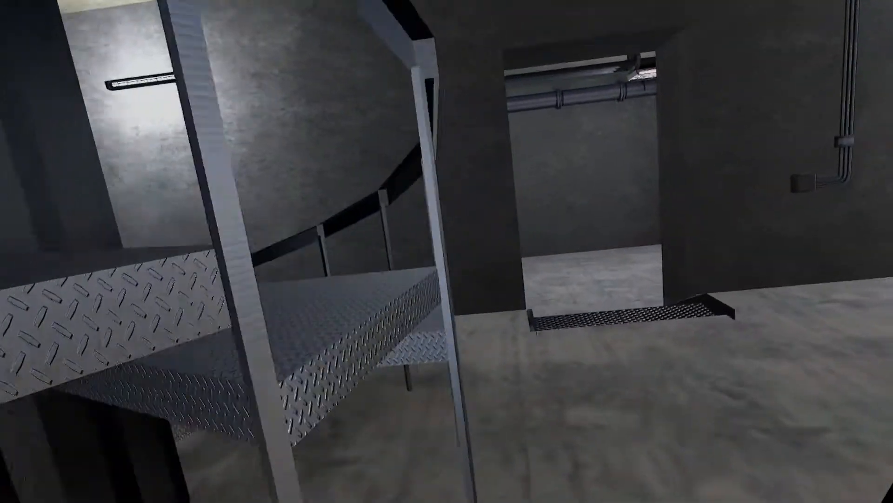
pyautogui.moveTo(446, 251)
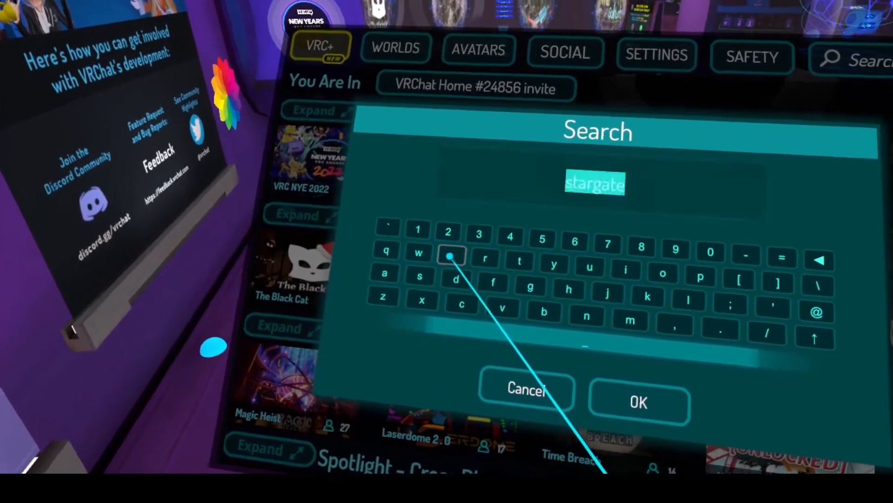
# Step: Search the VRChat worlds for "stargate" destinations
pyautogui.click(637, 402)
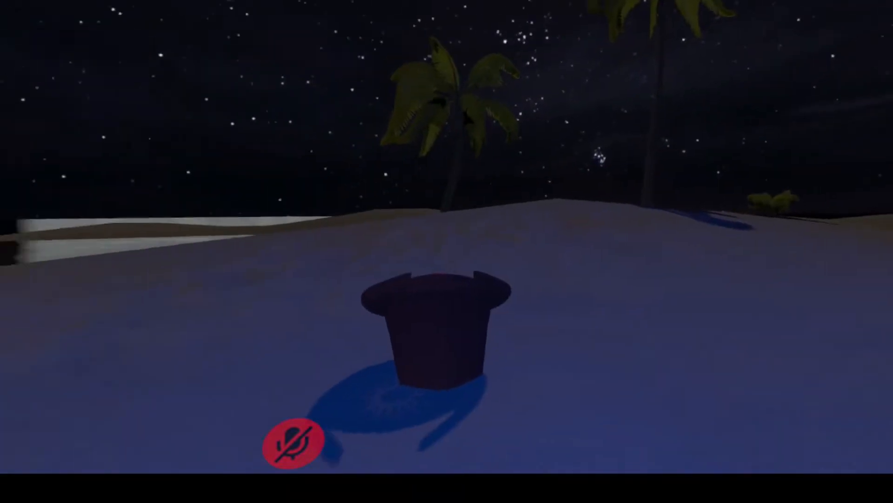
pyautogui.moveTo(447, 251)
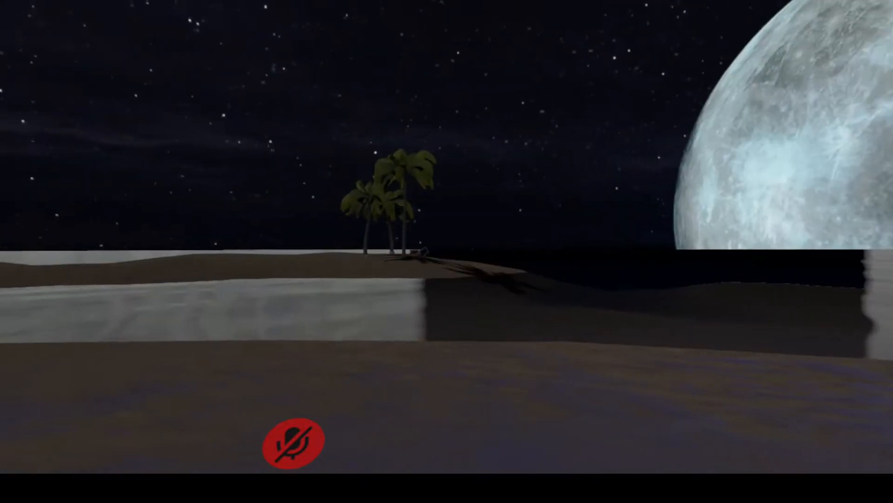
pyautogui.moveTo(446, 251)
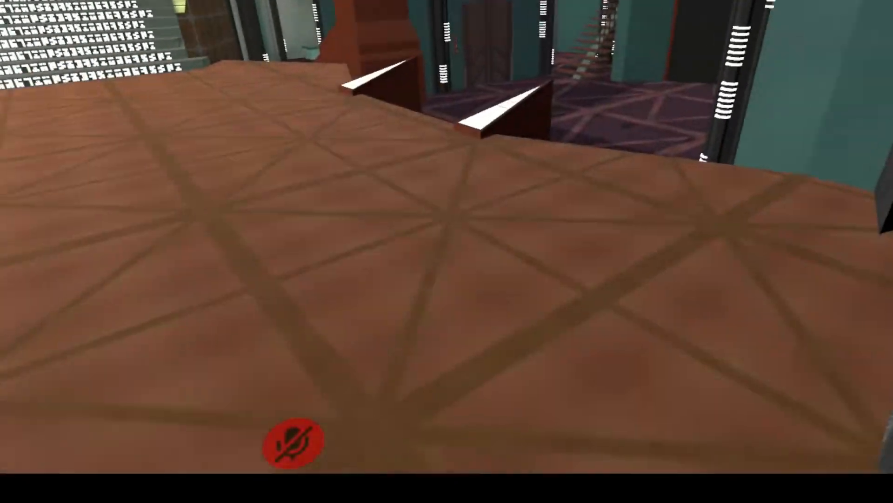
pyautogui.moveTo(447, 251)
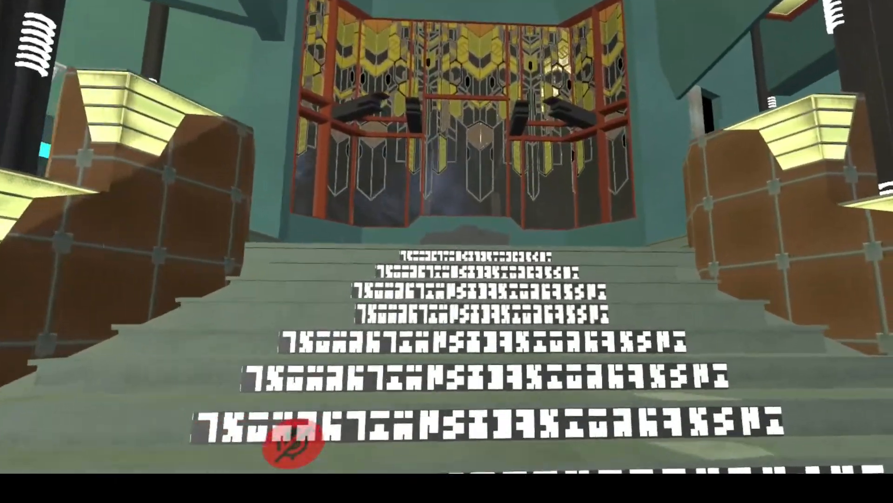
pyautogui.moveTo(447, 251)
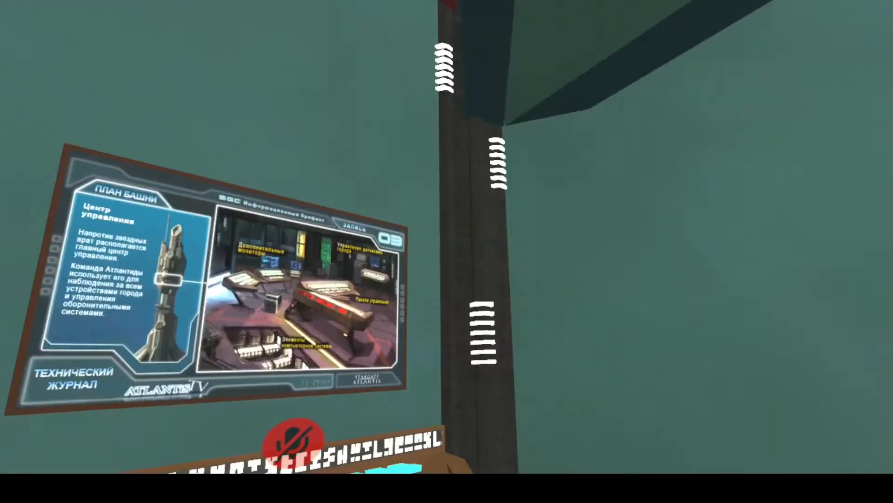
pyautogui.moveTo(447, 251)
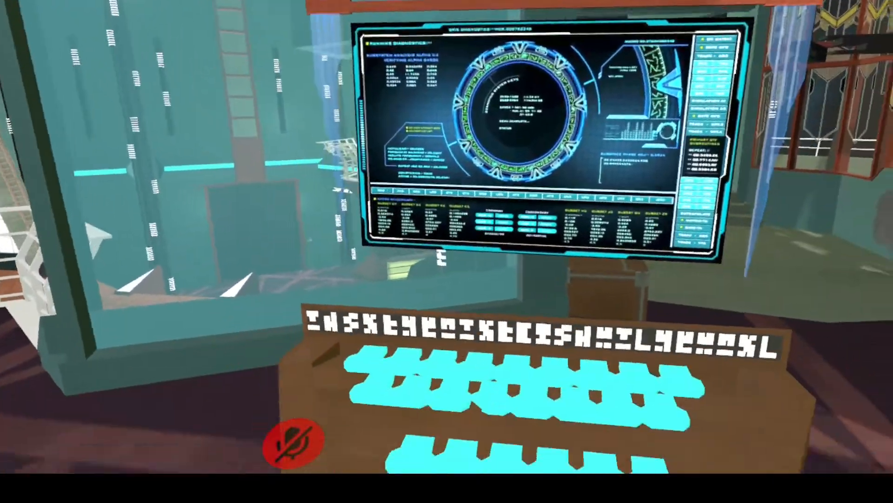
pyautogui.moveTo(446, 251)
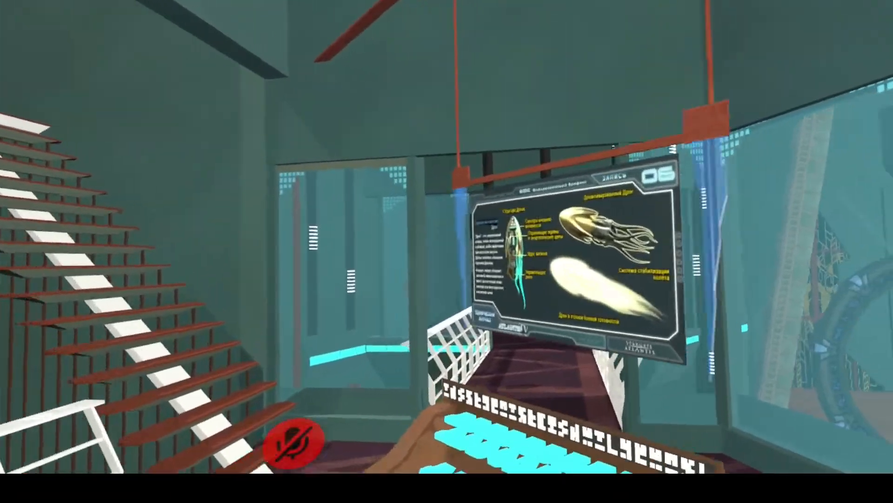
pyautogui.moveTo(447, 251)
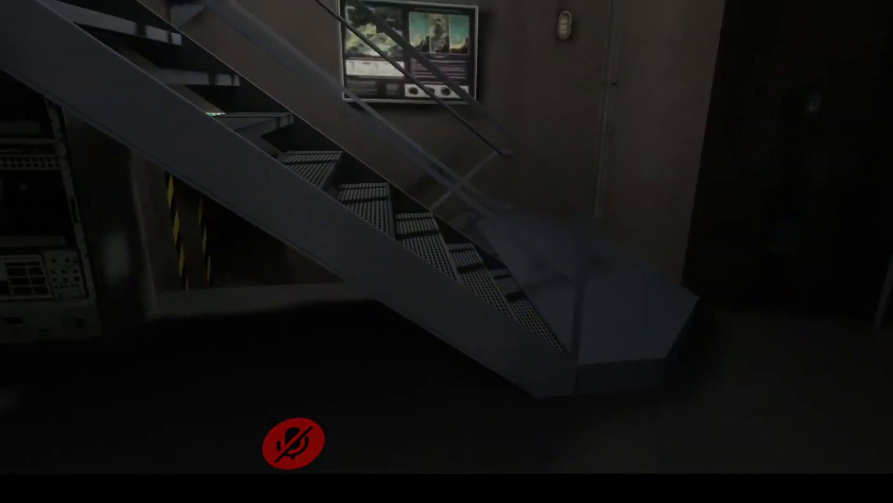
pyautogui.moveTo(447, 251)
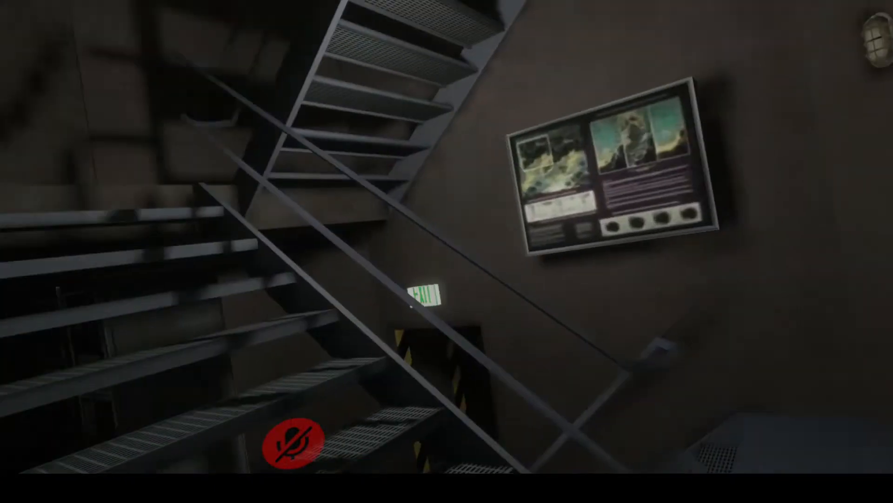
pyautogui.moveTo(446, 251)
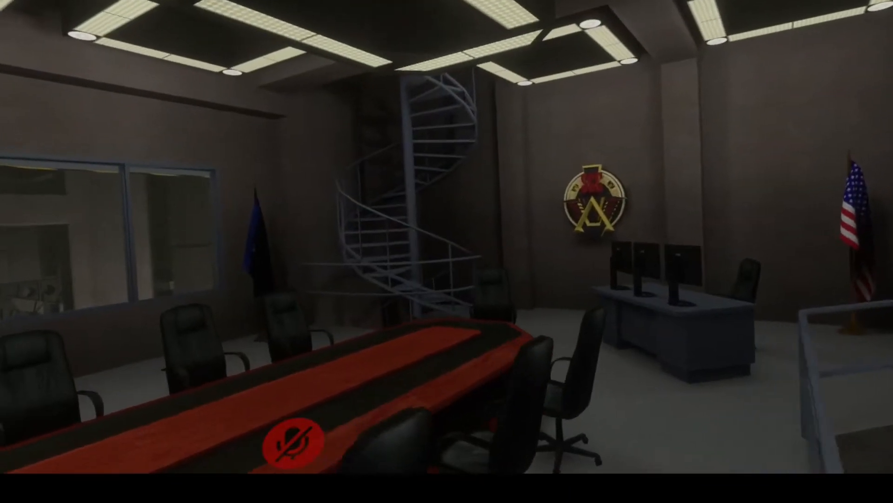
pyautogui.moveTo(447, 251)
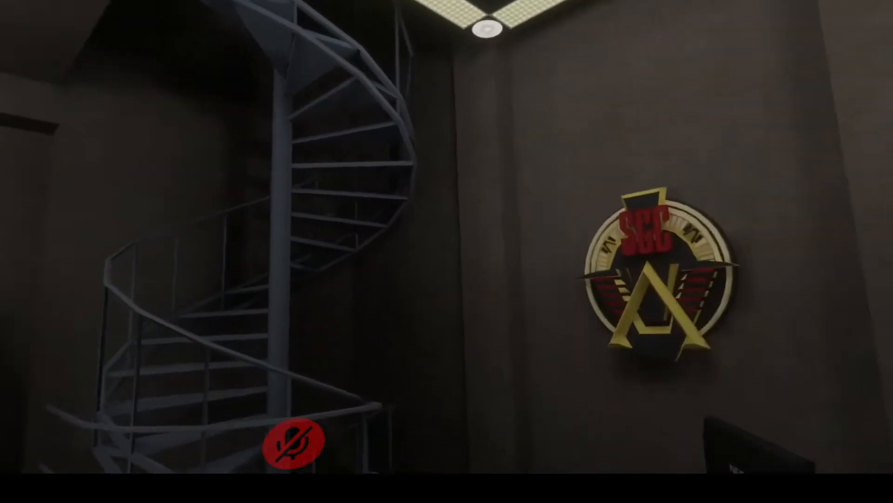
pyautogui.moveTo(446, 251)
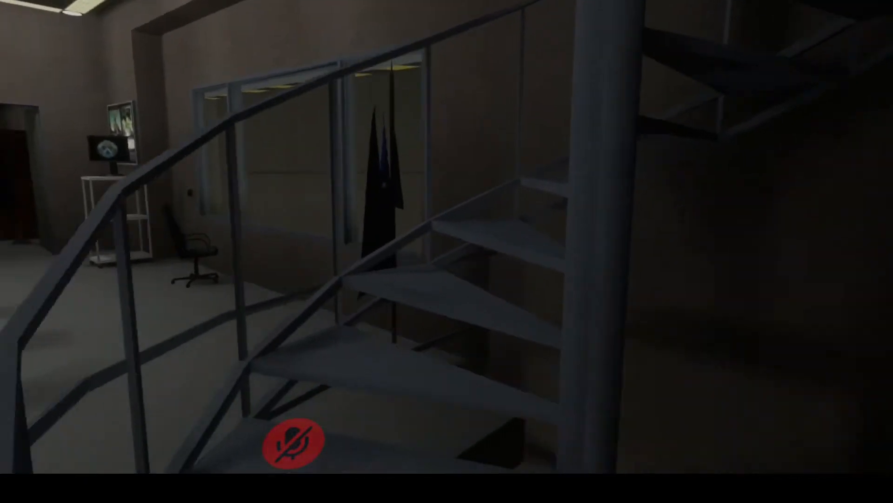
pyautogui.moveTo(447, 251)
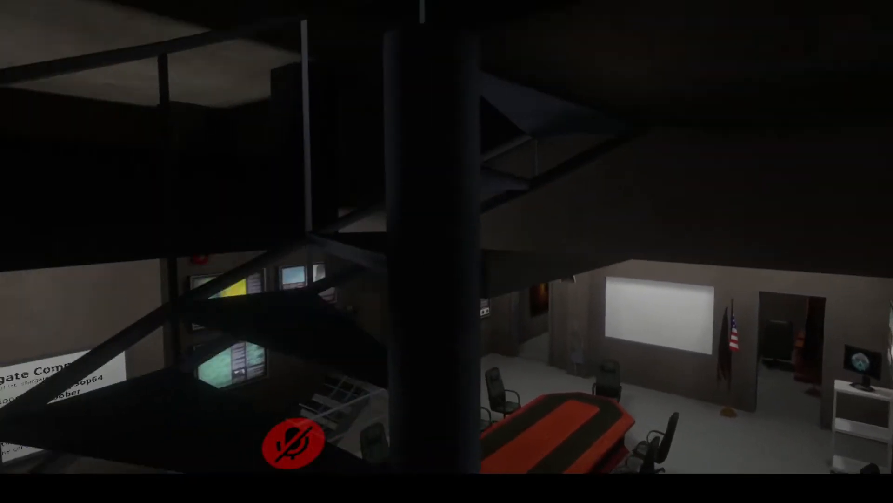
pyautogui.moveTo(447, 252)
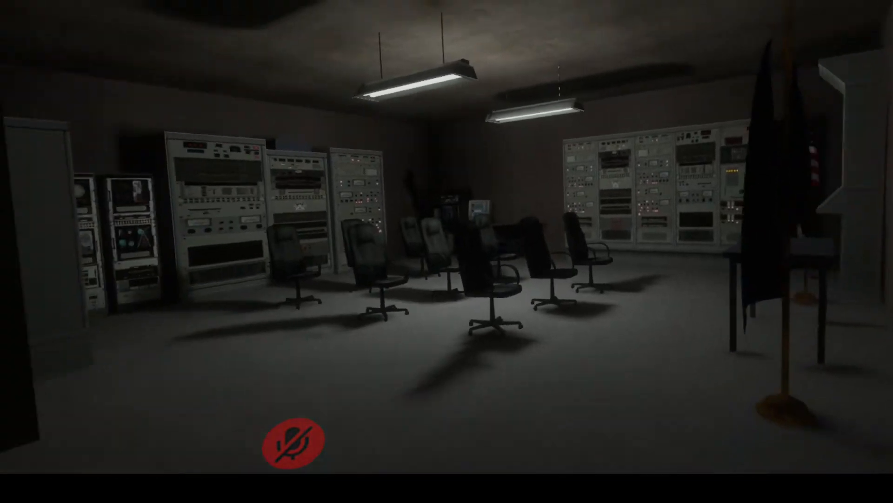
pyautogui.moveTo(447, 251)
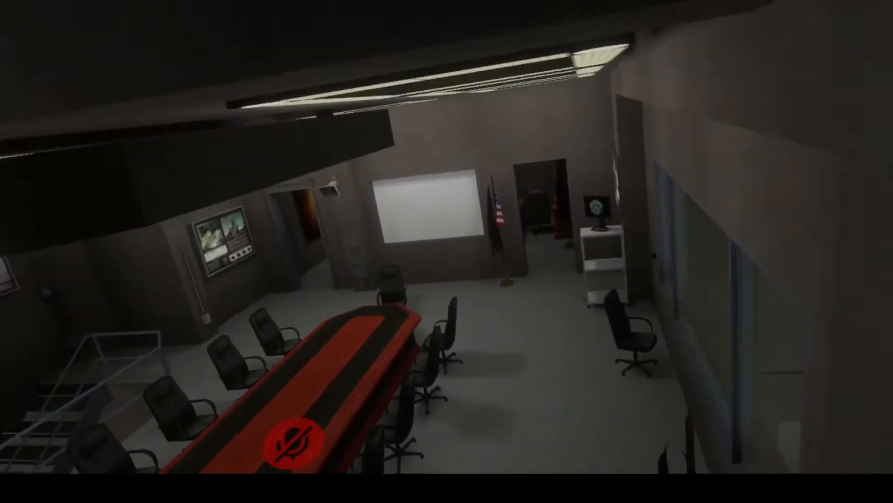
pyautogui.moveTo(447, 252)
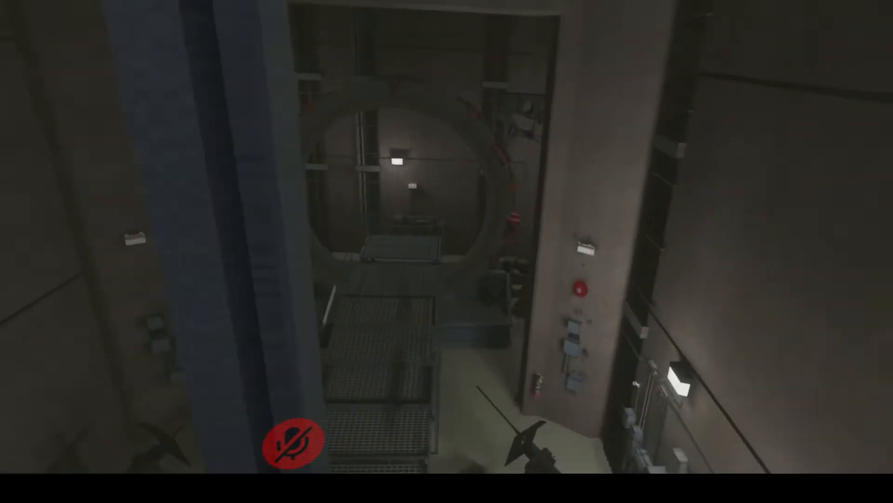
pyautogui.moveTo(447, 251)
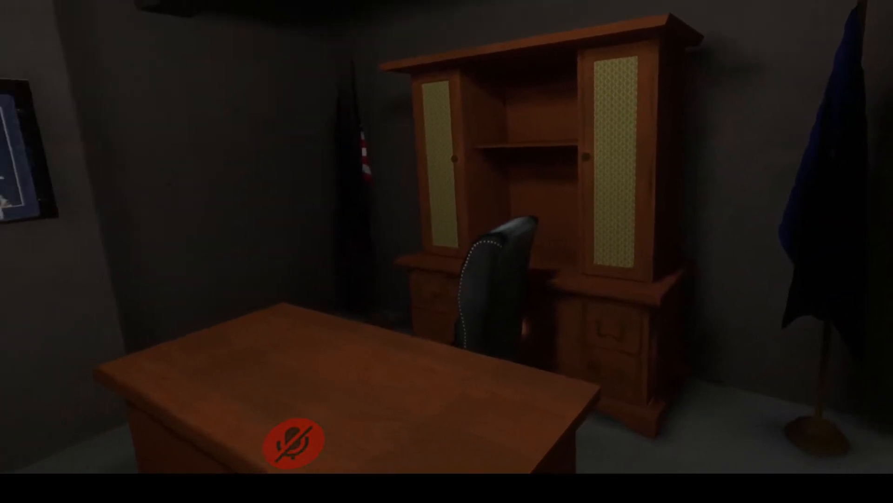
pyautogui.moveTo(447, 251)
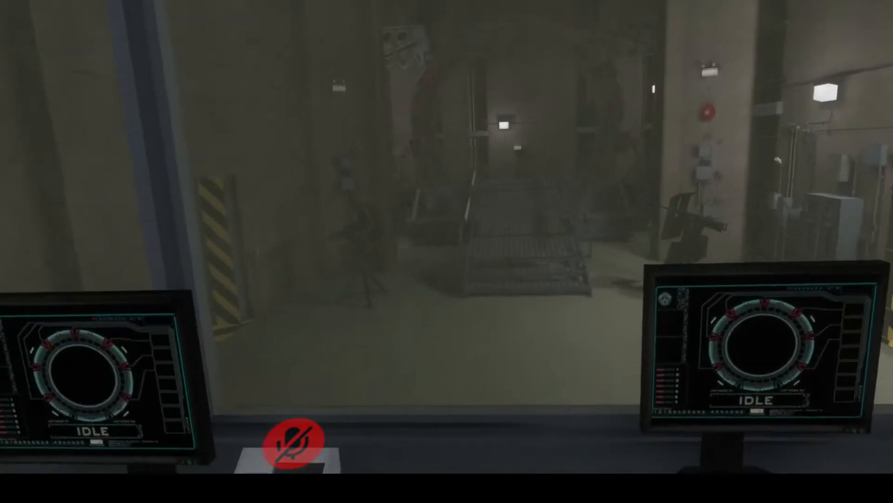
pyautogui.moveTo(447, 251)
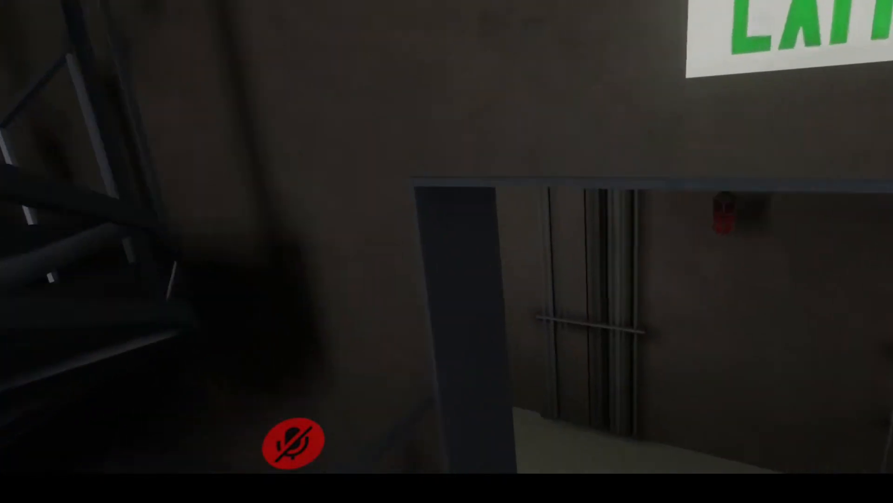
pyautogui.moveTo(447, 251)
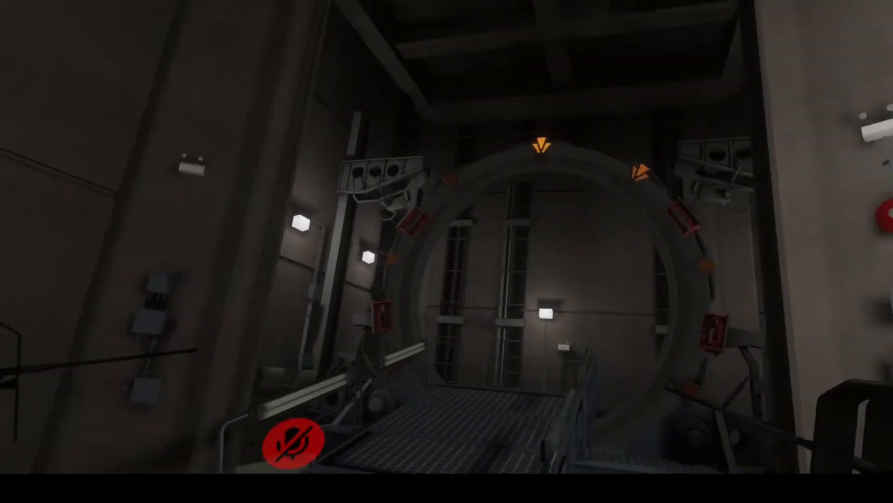
pyautogui.moveTo(446, 252)
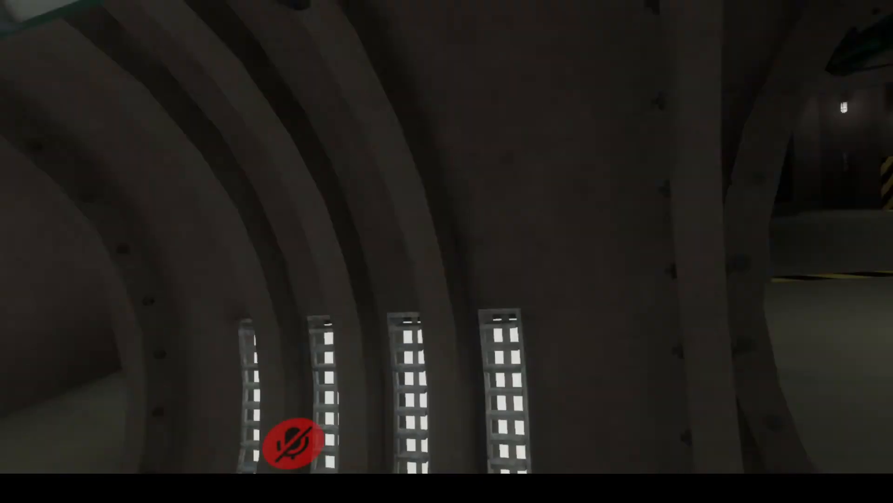
pyautogui.moveTo(447, 251)
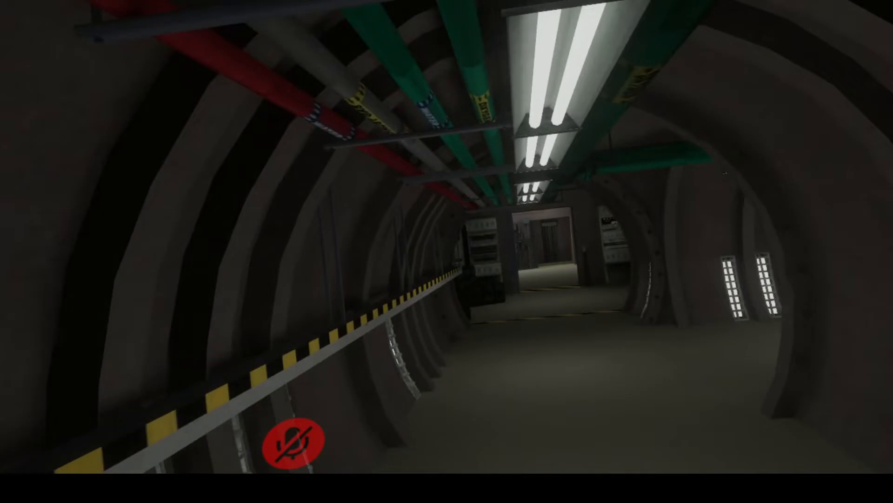
pyautogui.moveTo(447, 251)
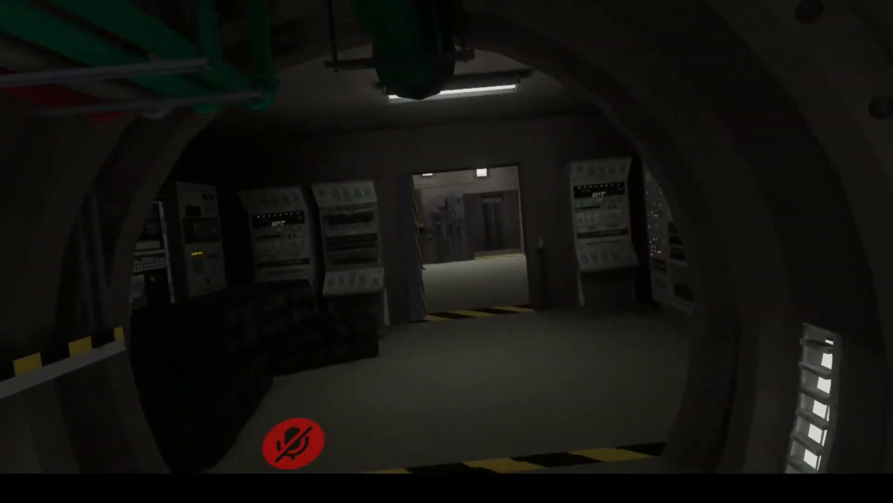
pyautogui.moveTo(446, 251)
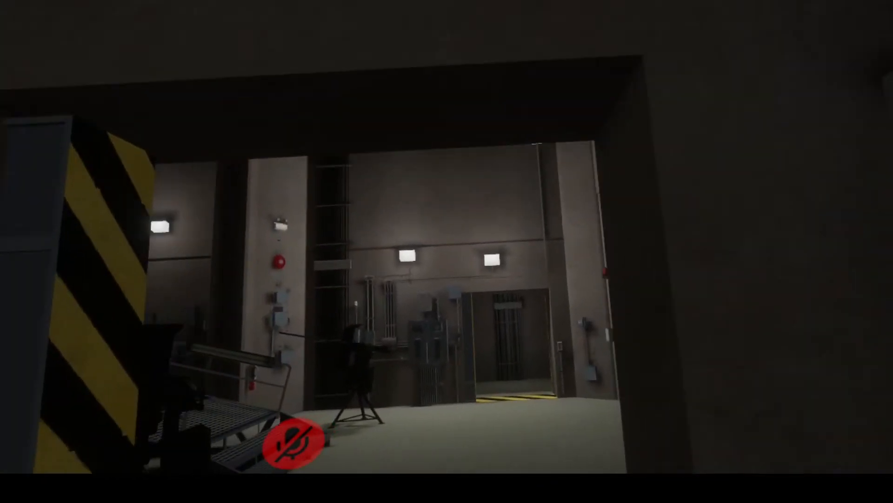
pyautogui.moveTo(447, 252)
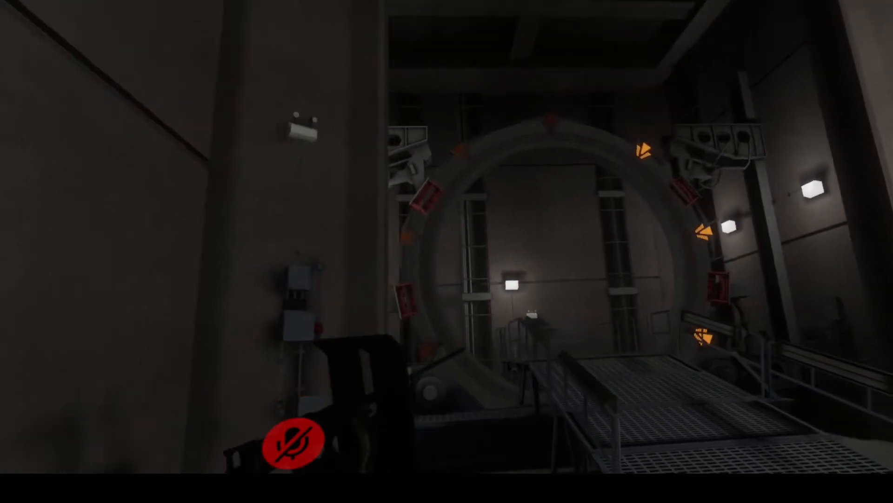
pyautogui.moveTo(447, 251)
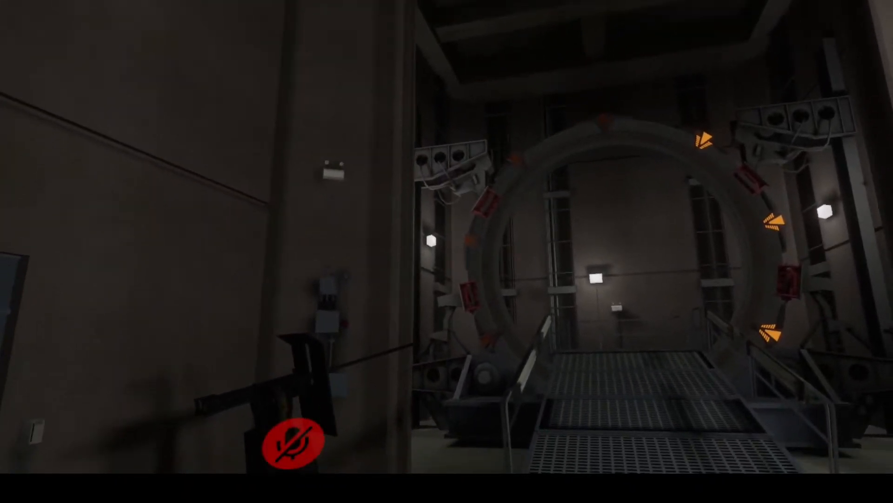
pyautogui.moveTo(447, 251)
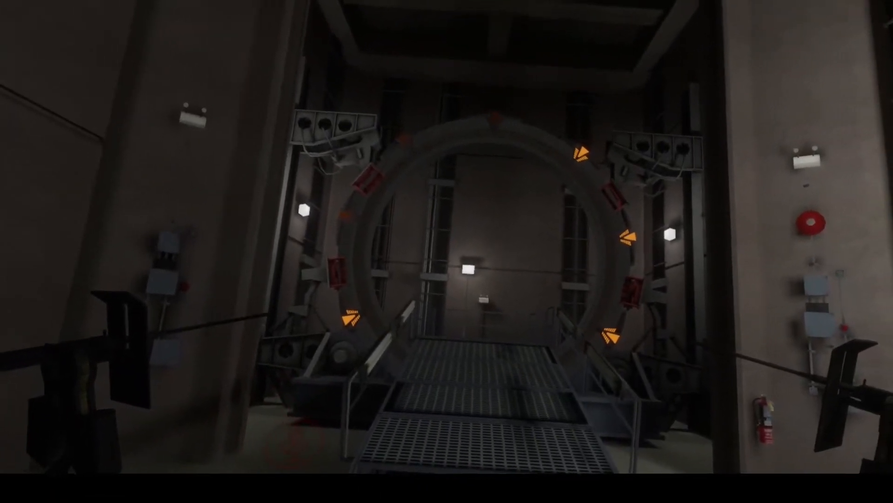
pyautogui.moveTo(447, 251)
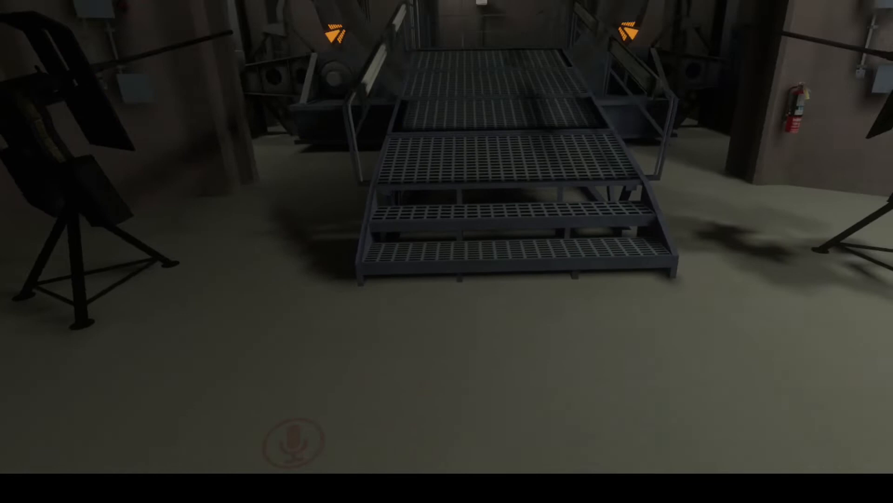
pyautogui.moveTo(447, 251)
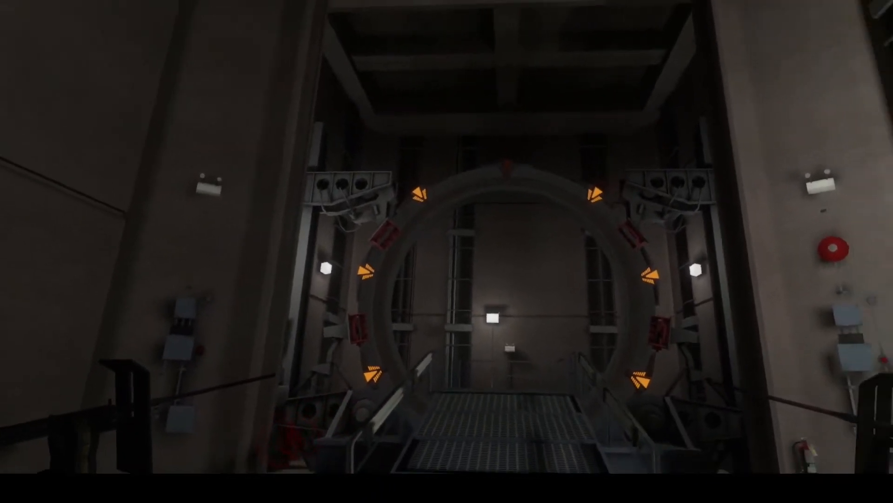
pyautogui.moveTo(446, 251)
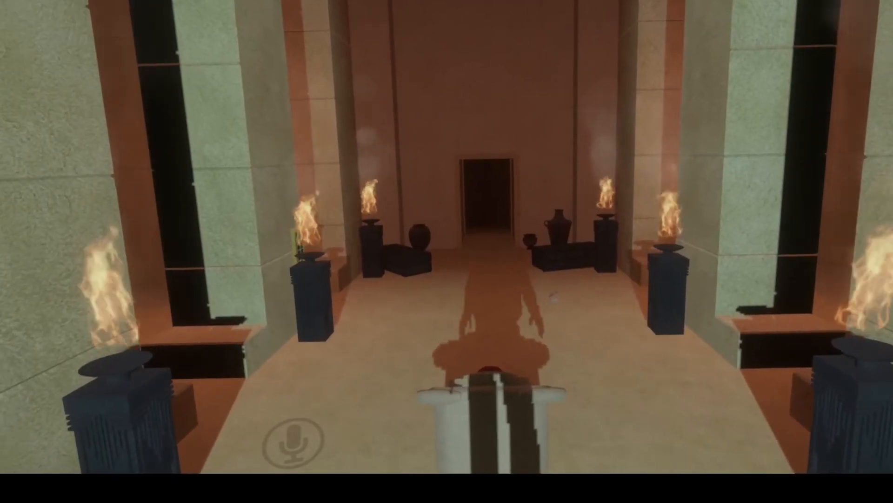
# Step: Walk forward into the torch-lit stone hall inside the Abydos pyramid
pyautogui.press('W')
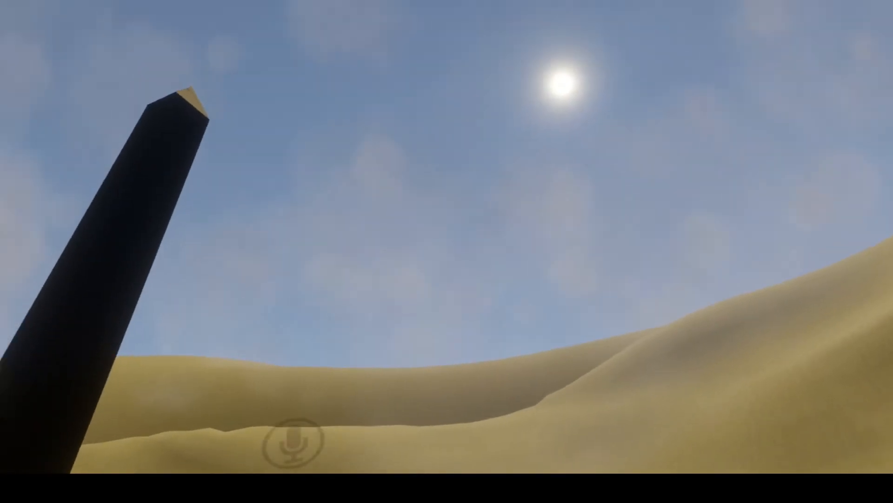
pyautogui.moveTo(447, 252)
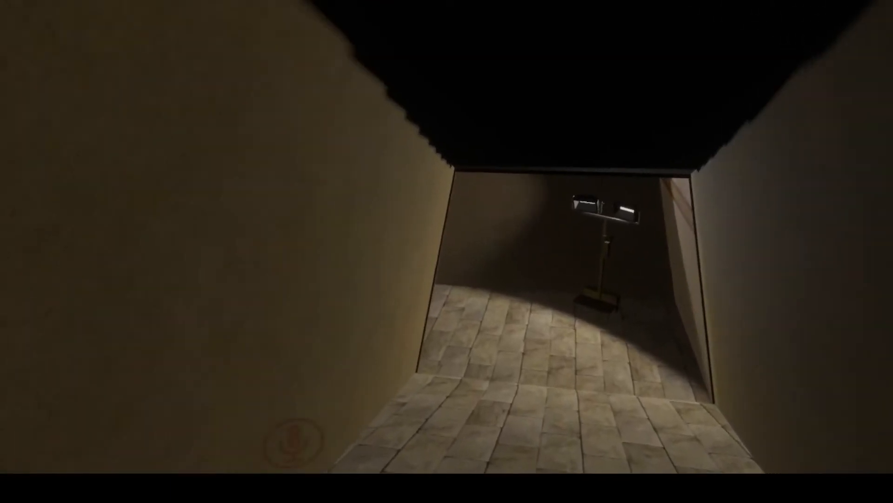
pyautogui.moveTo(447, 251)
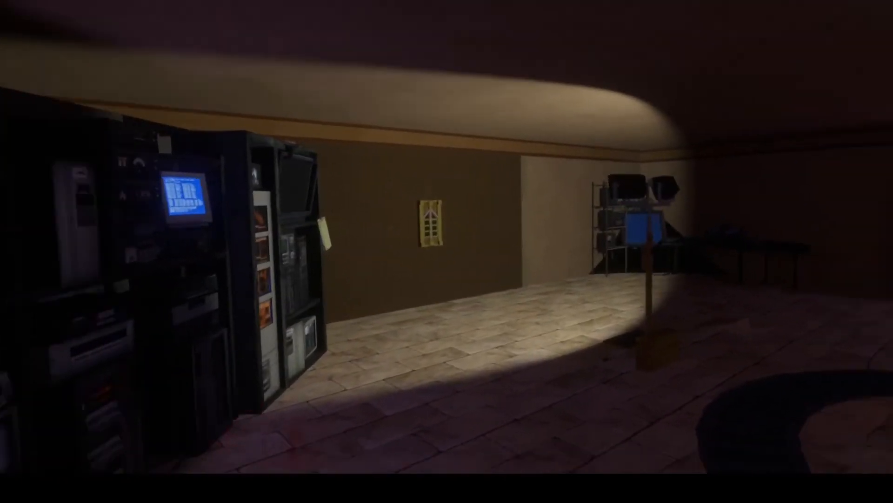
pyautogui.moveTo(447, 251)
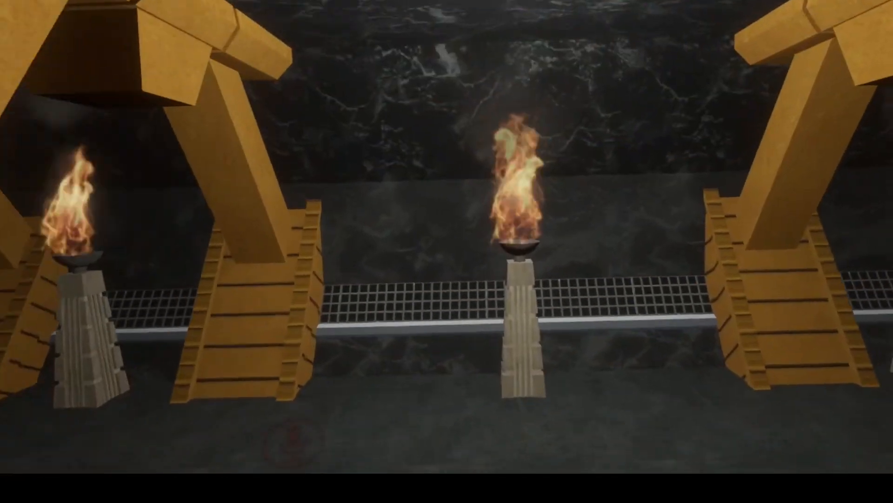
pyautogui.moveTo(447, 251)
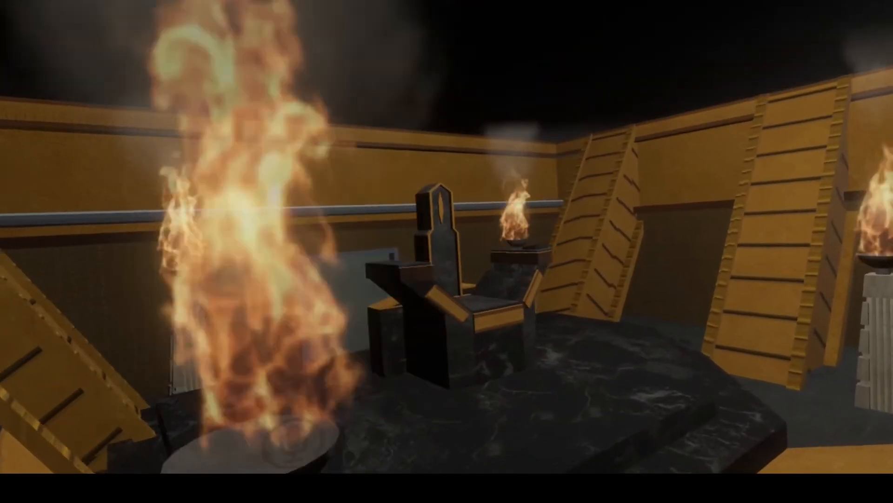
pyautogui.moveTo(447, 251)
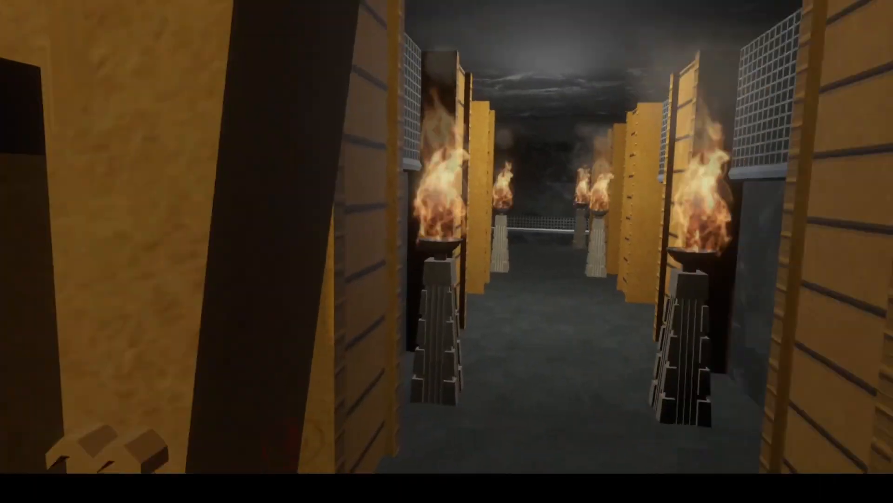
# Step: Walk past the throne through the gold-walled mothership toward the grated catwalk
pyautogui.press('w')
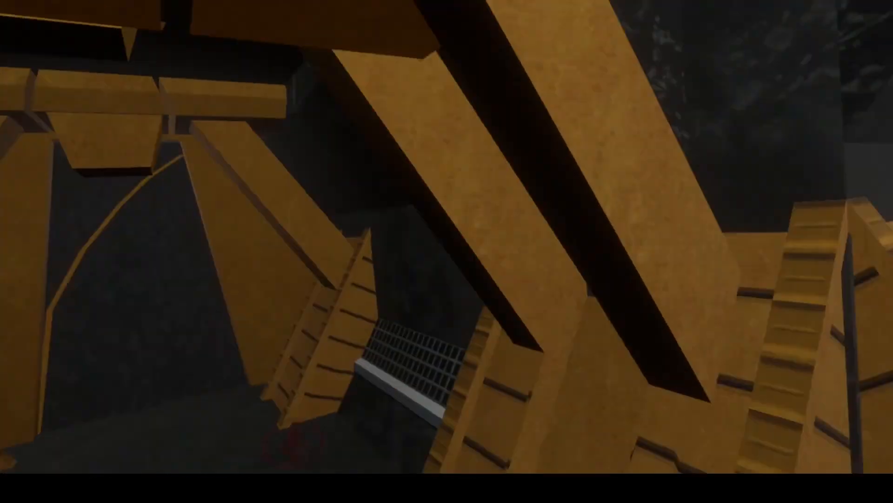
pyautogui.moveTo(447, 251)
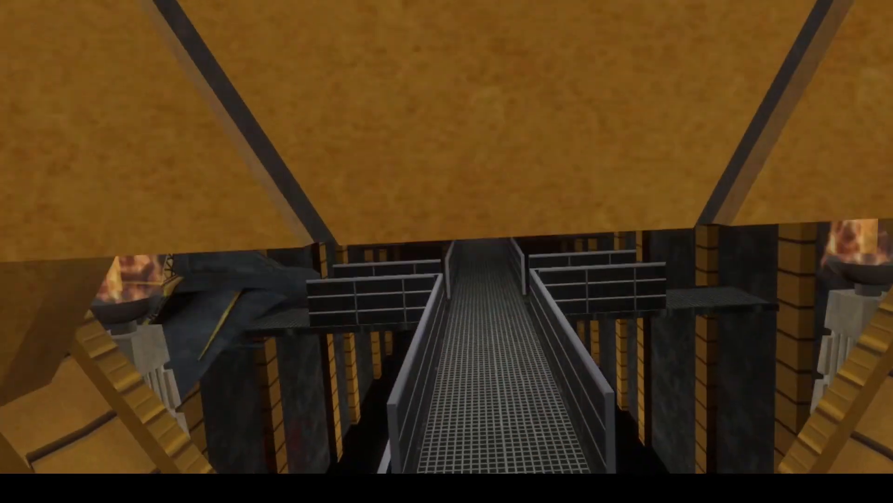